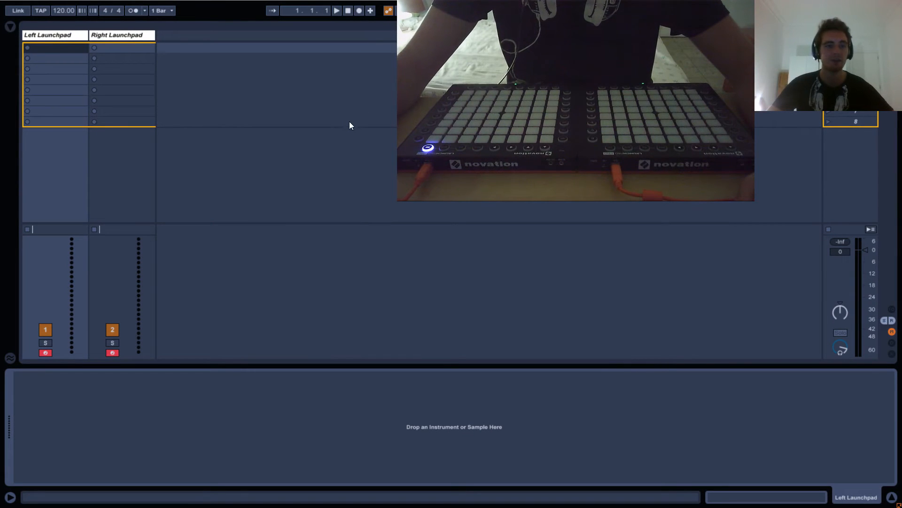
# Load the Pitch device from the browser's MIDI Effects category onto the Left Launchpad track
pyautogui.click(37, 109)
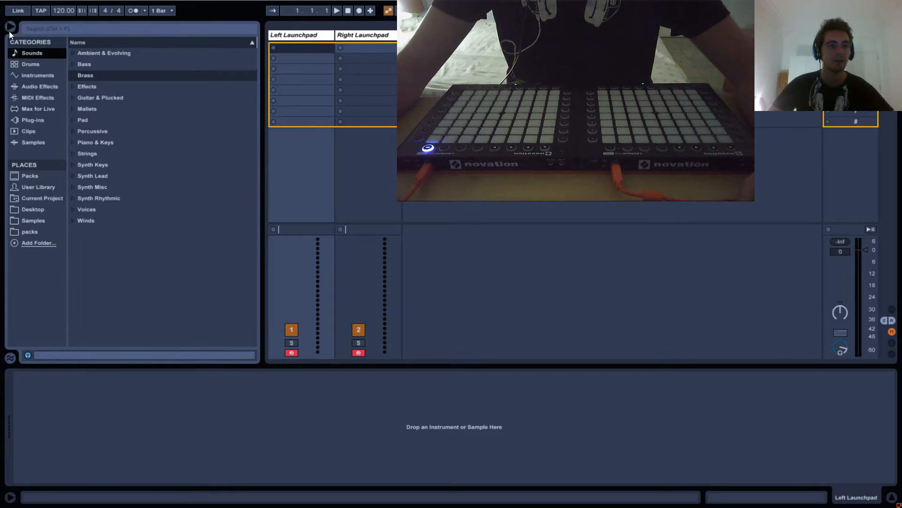
pyautogui.click(38, 97)
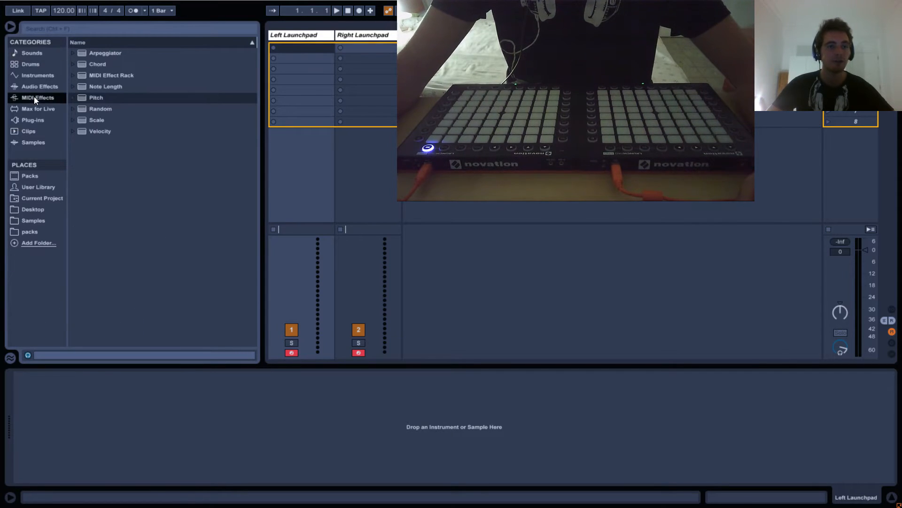
pyautogui.doubleClick(95, 97)
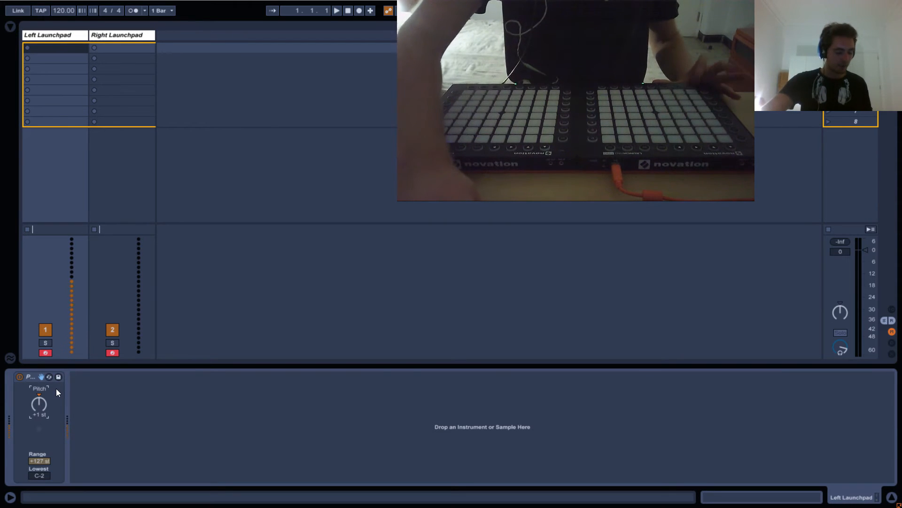
# Raise the Pitch knob toward a +88 st transposition
pyautogui.moveTo(38, 403); pyautogui.dragTo(37, 380)
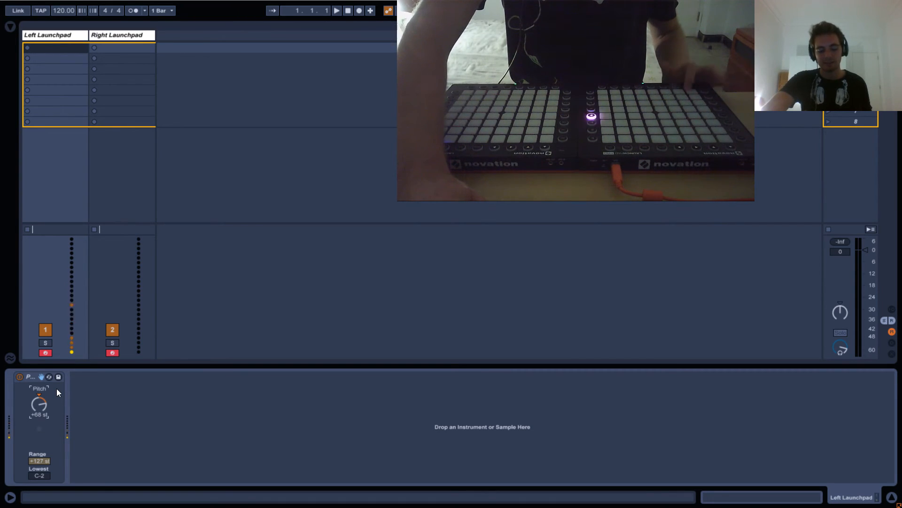
pyautogui.moveTo(38, 405); pyautogui.dragTo(39, 396)
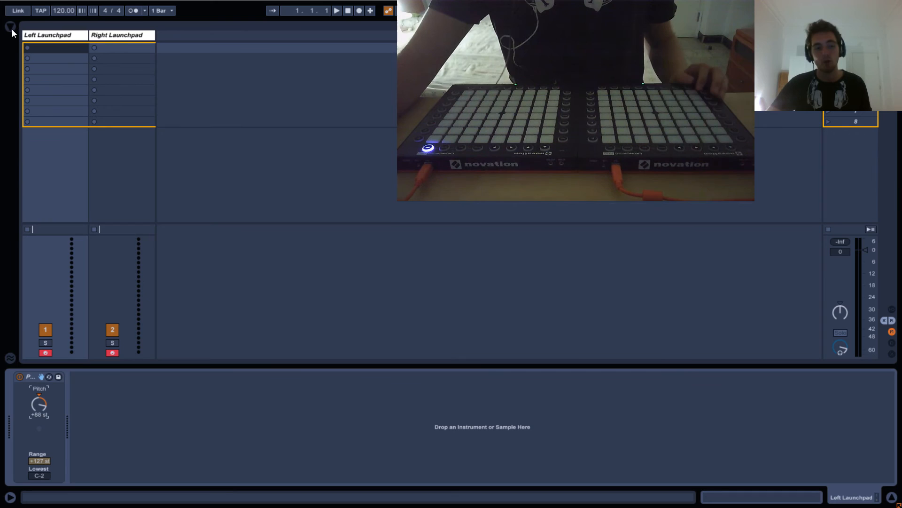
# Load the Top Lights Max device after Pitch and switch it to Launchpad Pro mode
pyautogui.click(10, 27)
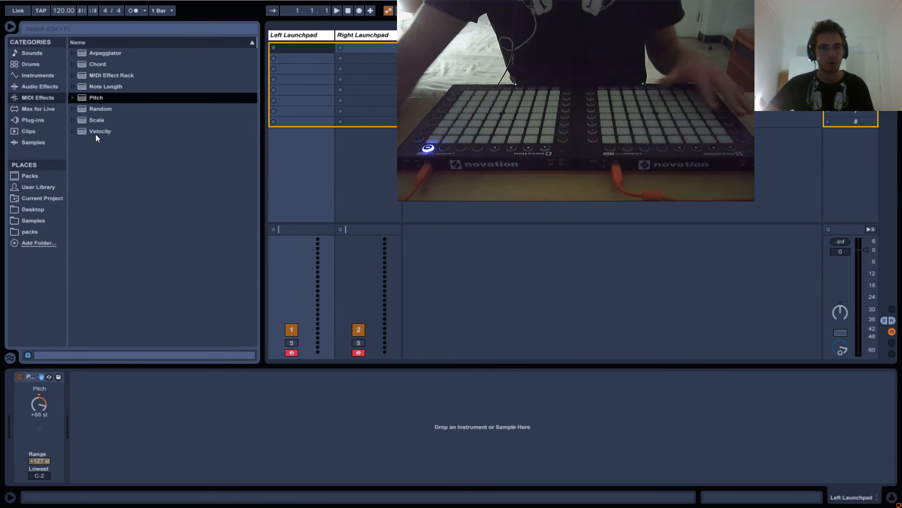
pyautogui.click(37, 109)
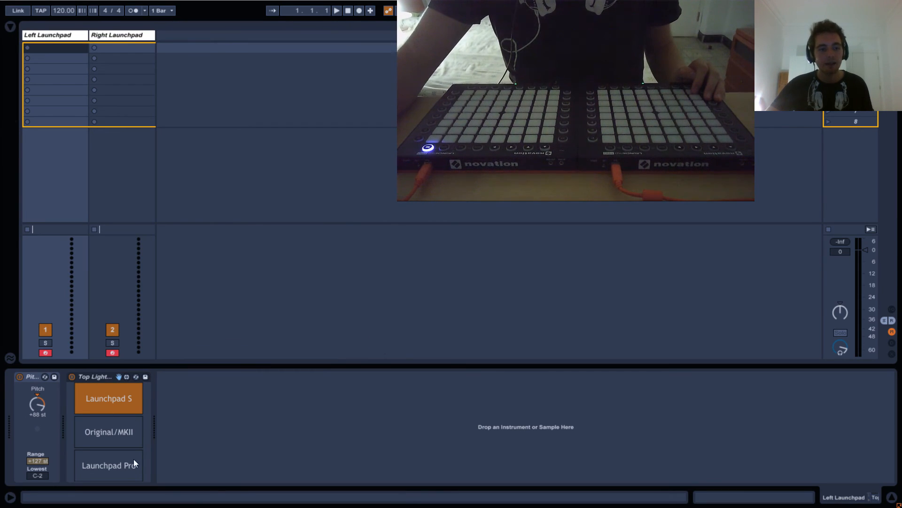
pyautogui.click(108, 465)
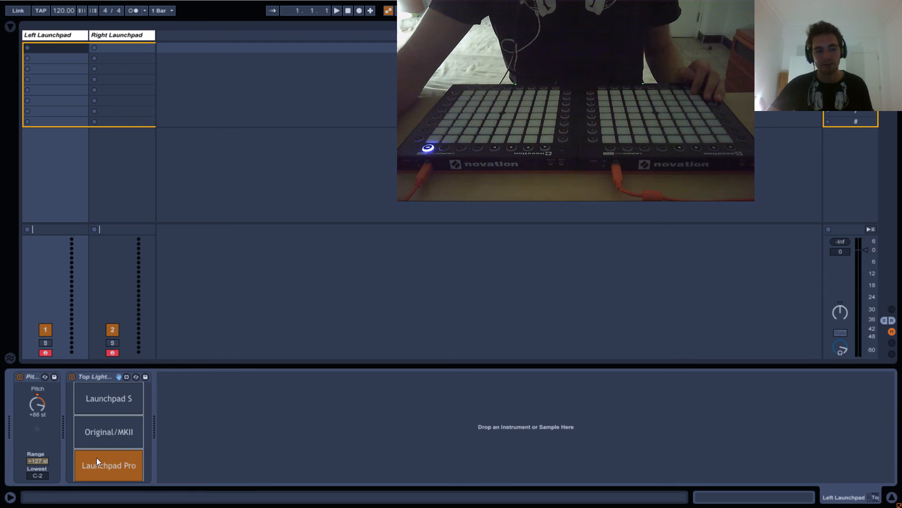